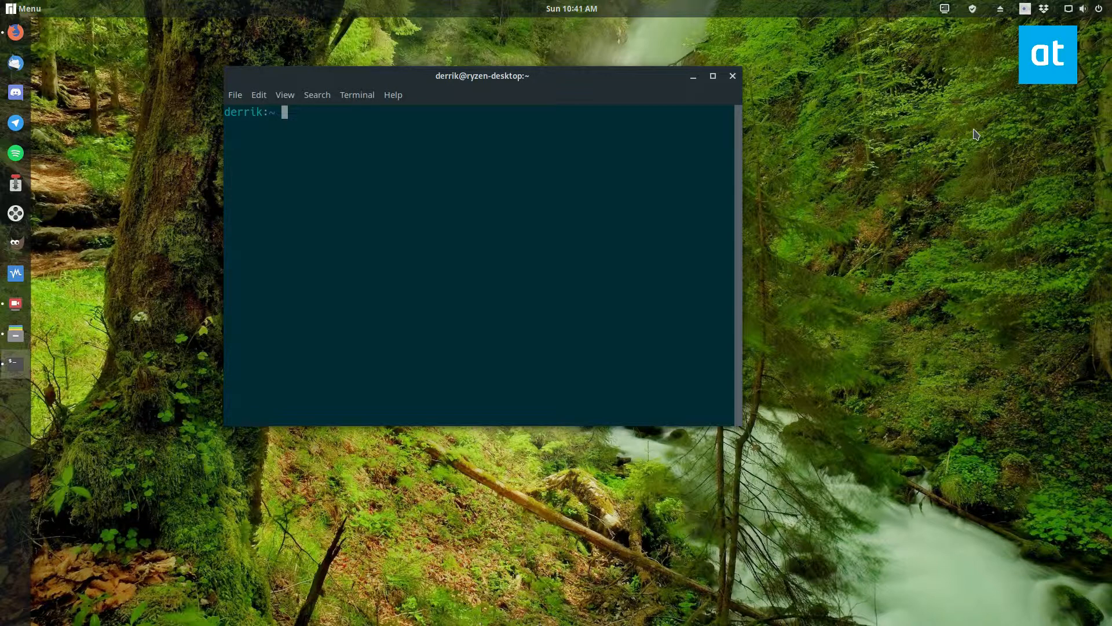
# Switch to root with su -, find nmap thelivingwifi fails, and start sudo pacman -S nmap
pyautogui.write('su -')
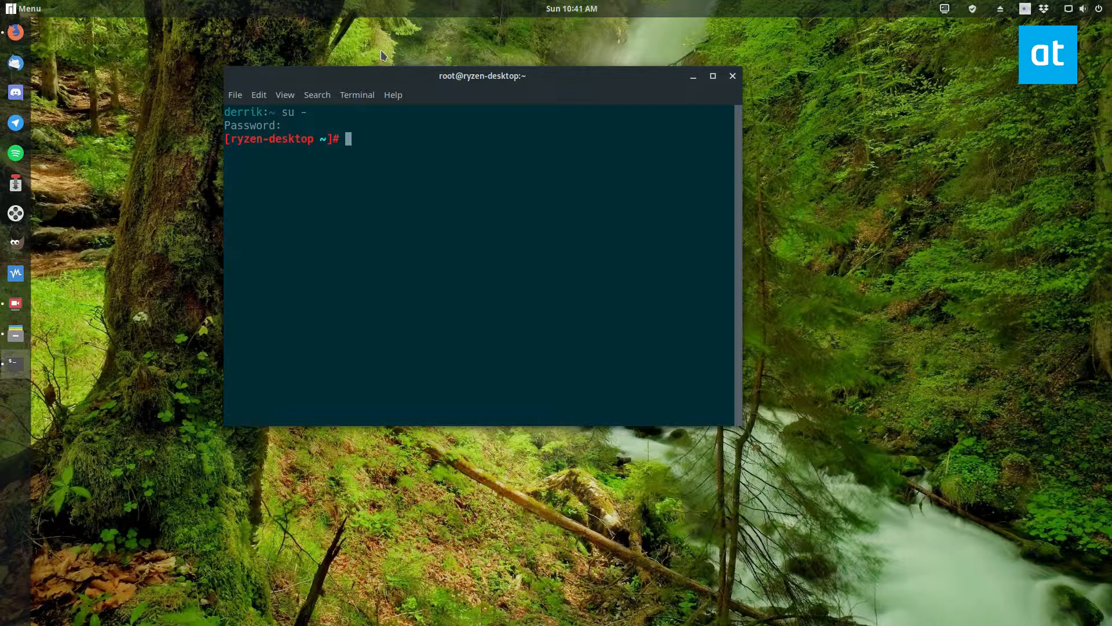
pyautogui.write('nmap')
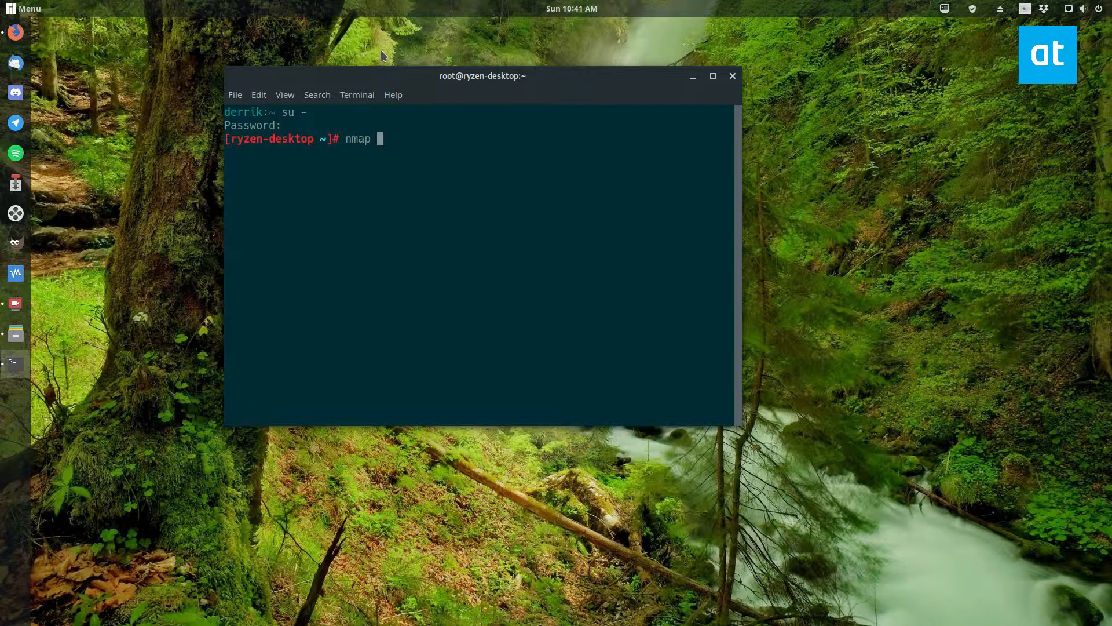
pyautogui.write('thelivingwifi')
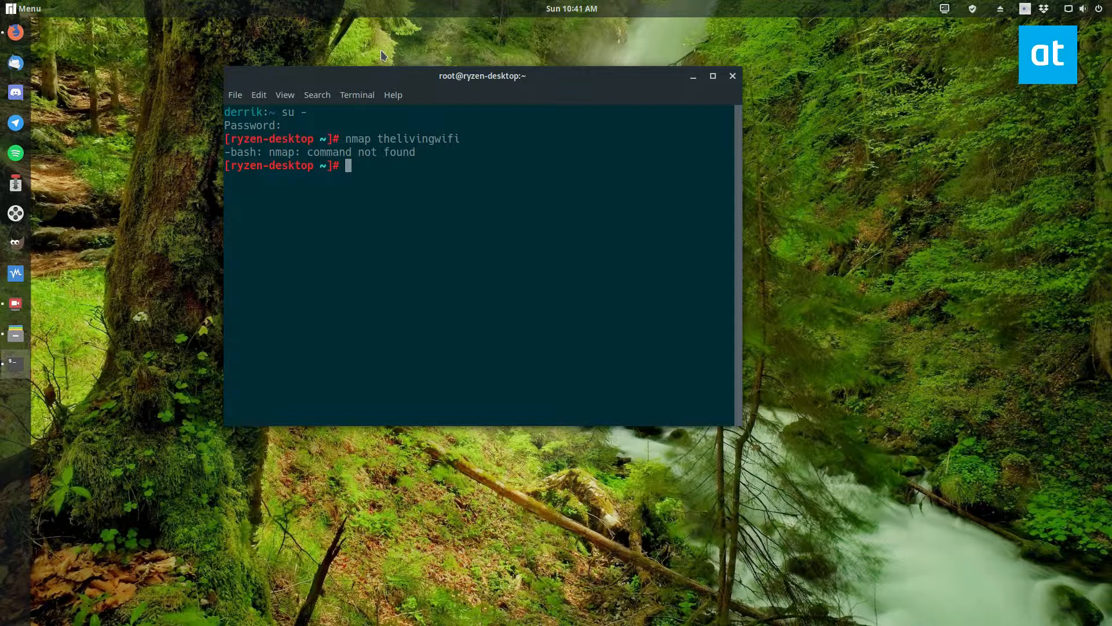
pyautogui.write('sudo pacman -S nmap')
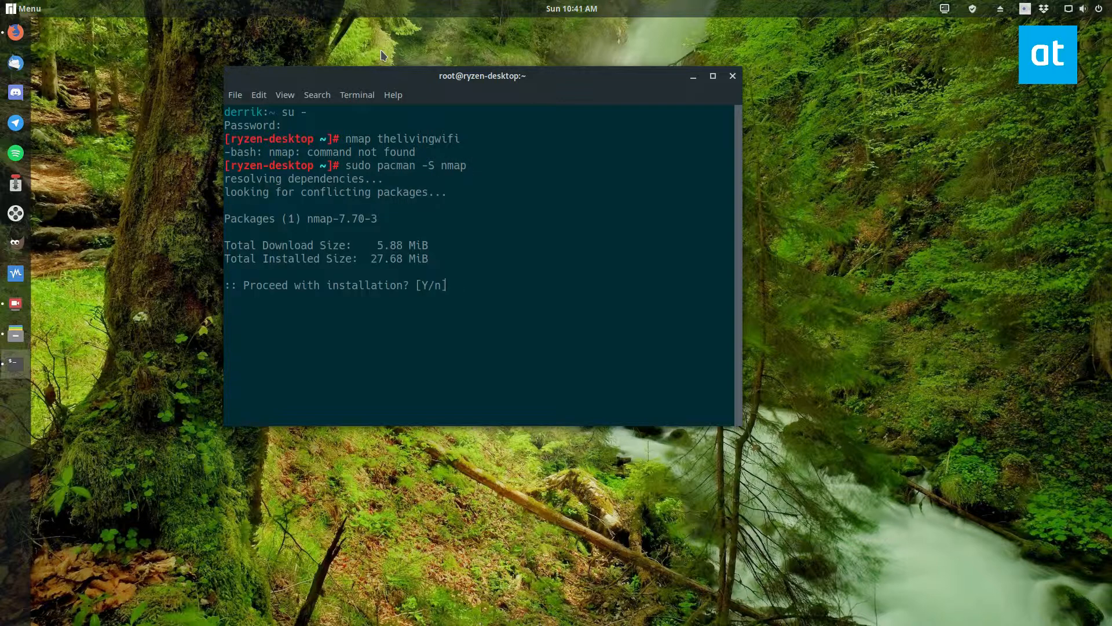
# Confirm the pacman prompt with y to install nmap 7.70
pyautogui.write('y')
pyautogui.write('nmap thelivingwifi')
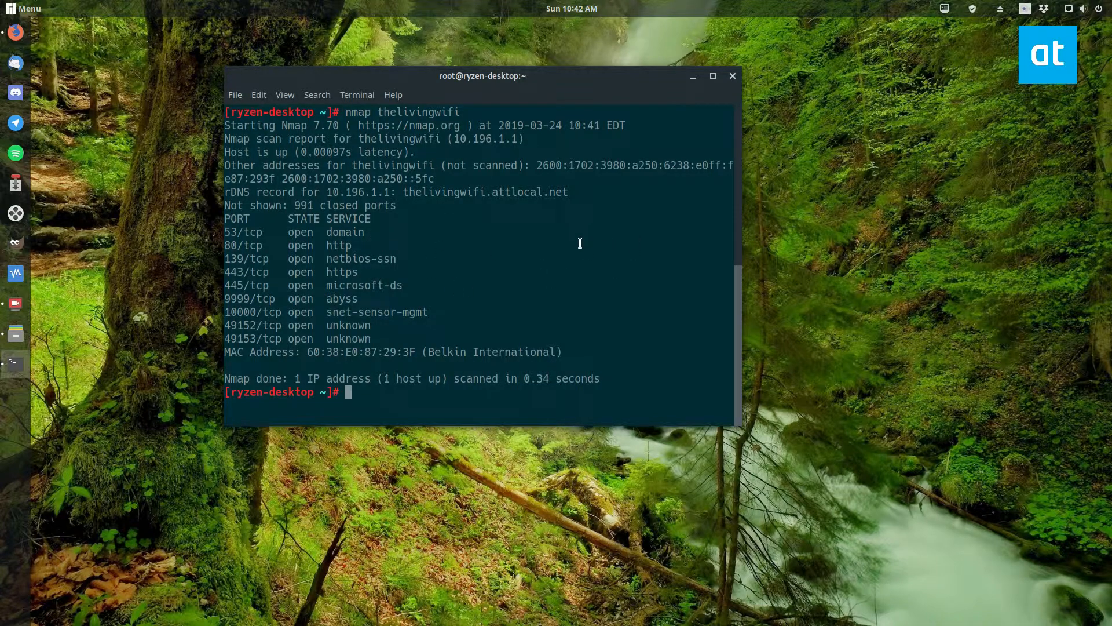
pyautogui.moveTo(607, 182)
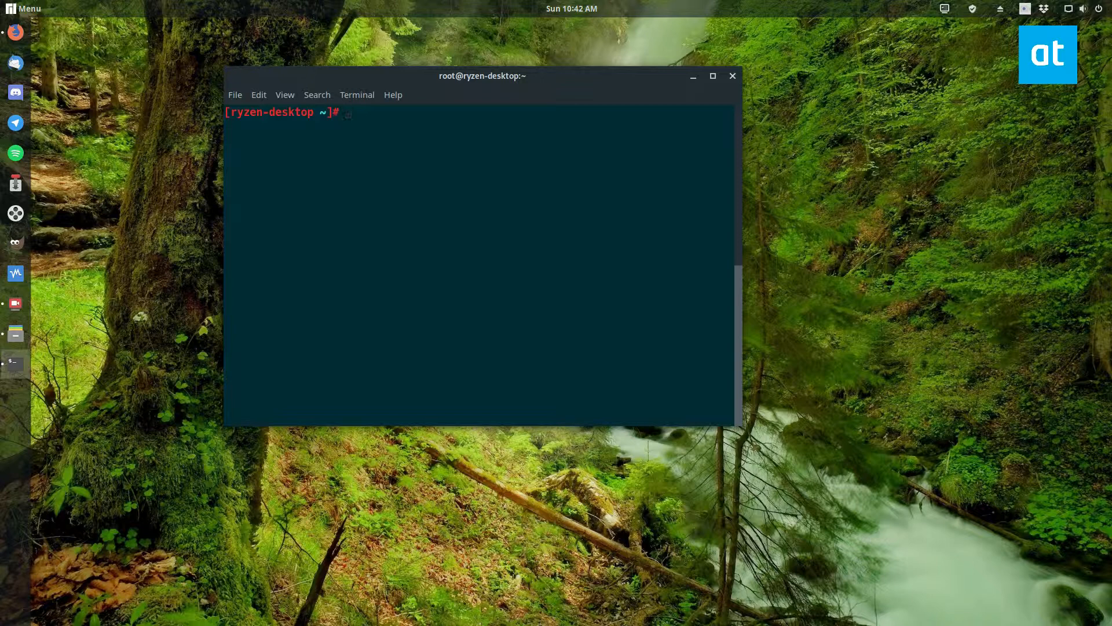
# Run nmap thelivingwifi localhost to scan both hosts in one report
pyautogui.write('nmap thelivingwifi')
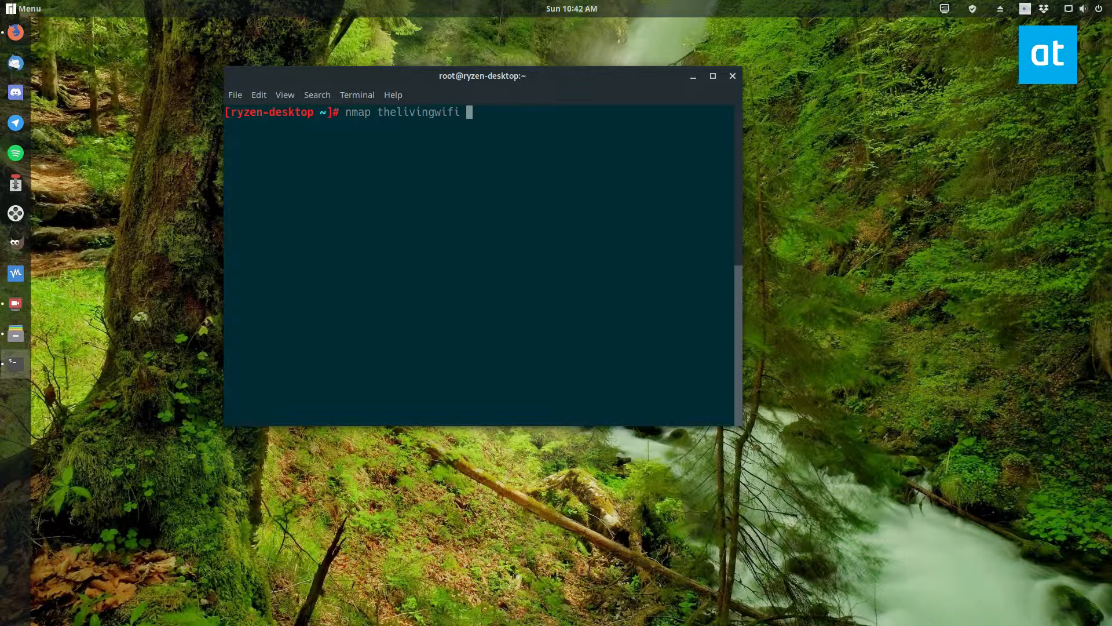
pyautogui.write('lo')
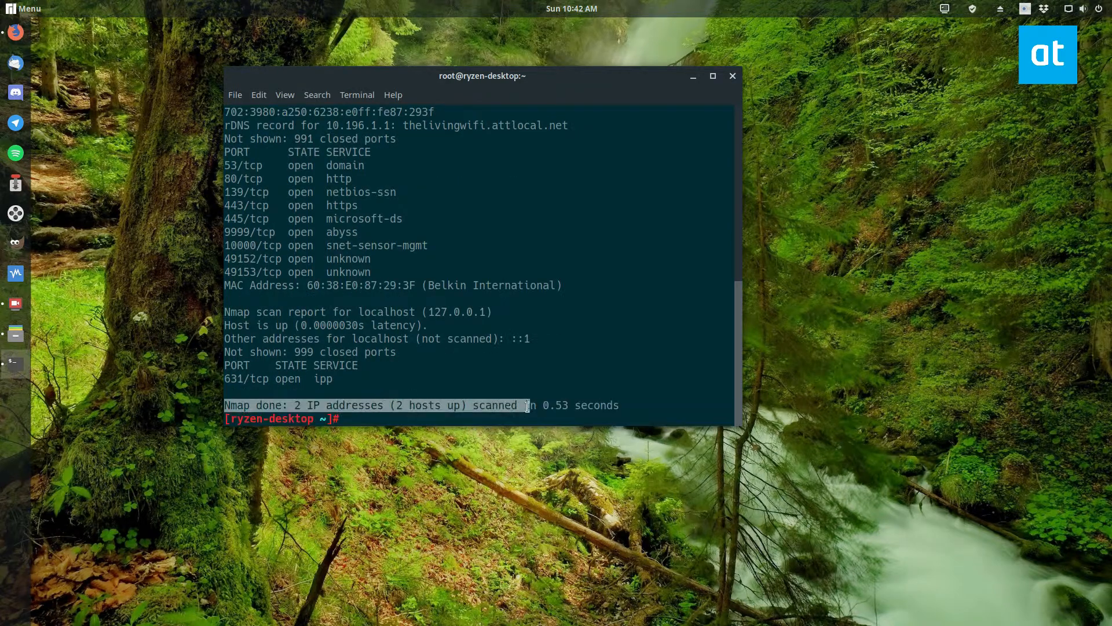
pyautogui.press('Return')
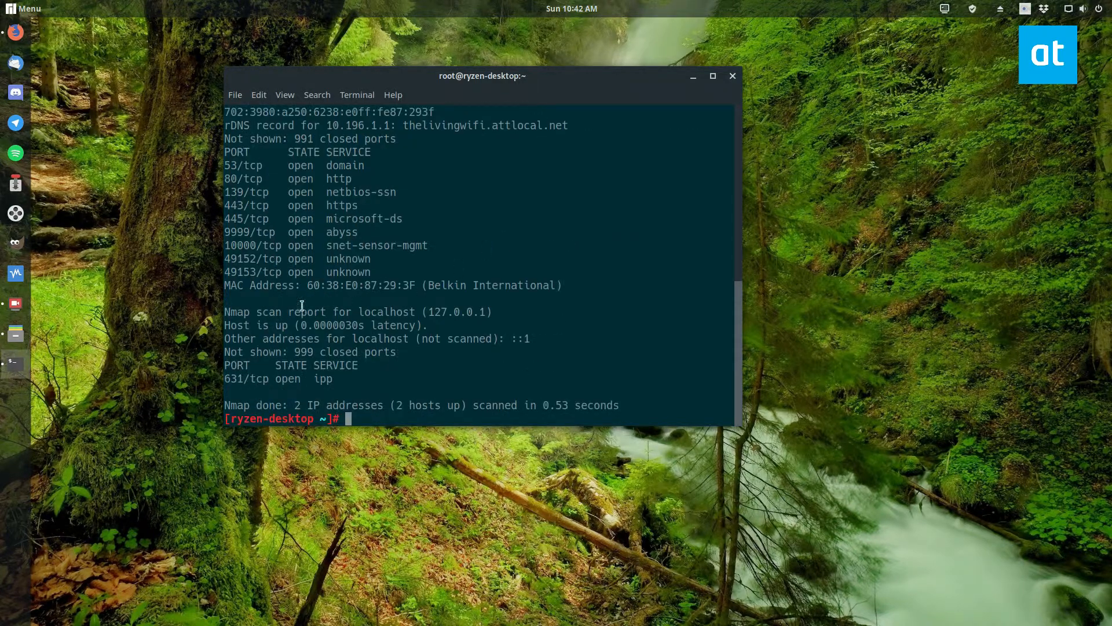
pyautogui.moveTo(453, 302)
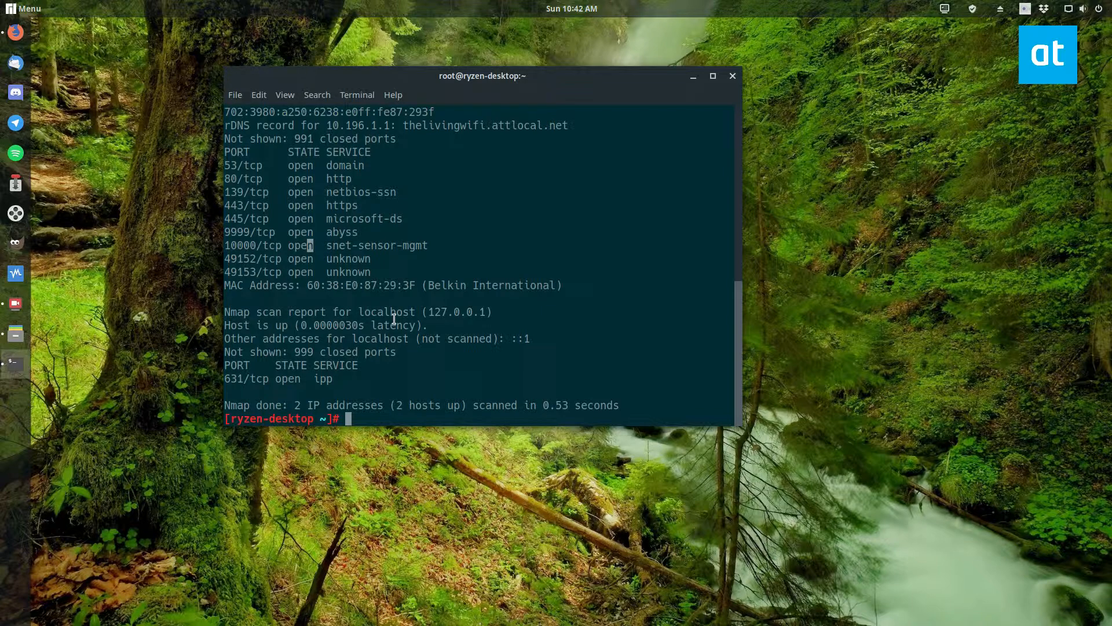
# Compose the nmap -sS -O command for a SYN scan with OS detection
pyautogui.write('n')
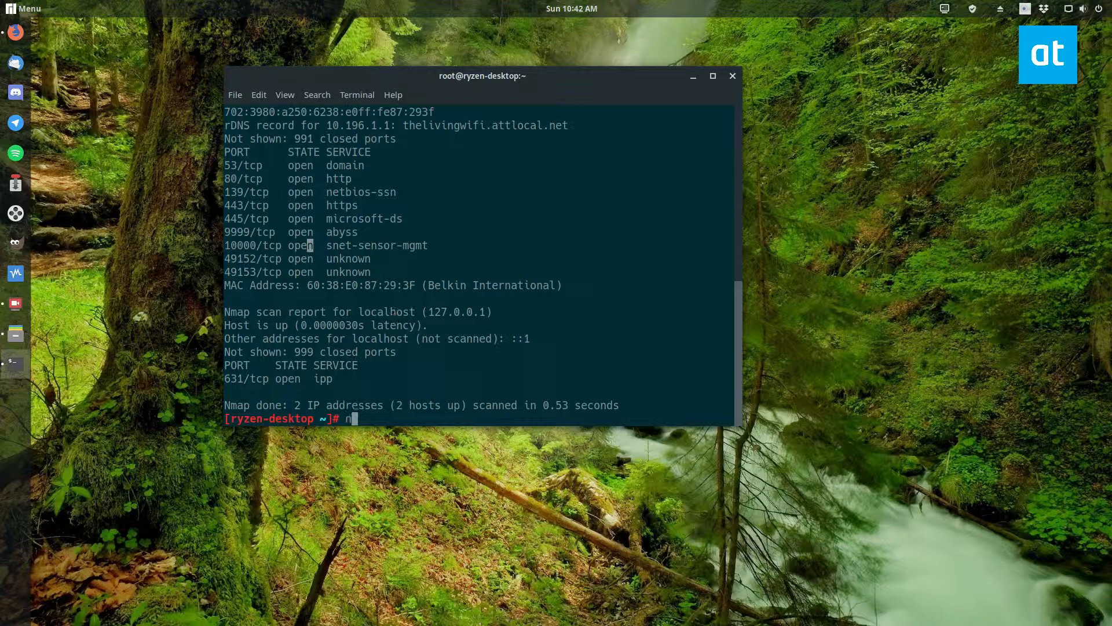
pyautogui.write('map -')
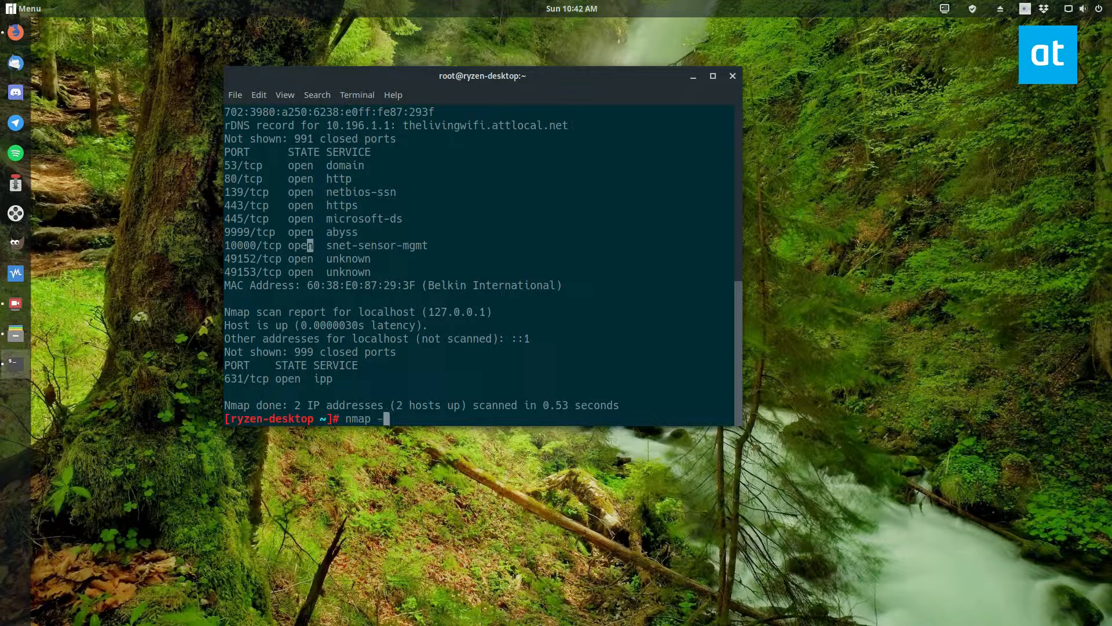
pyautogui.write('-S')
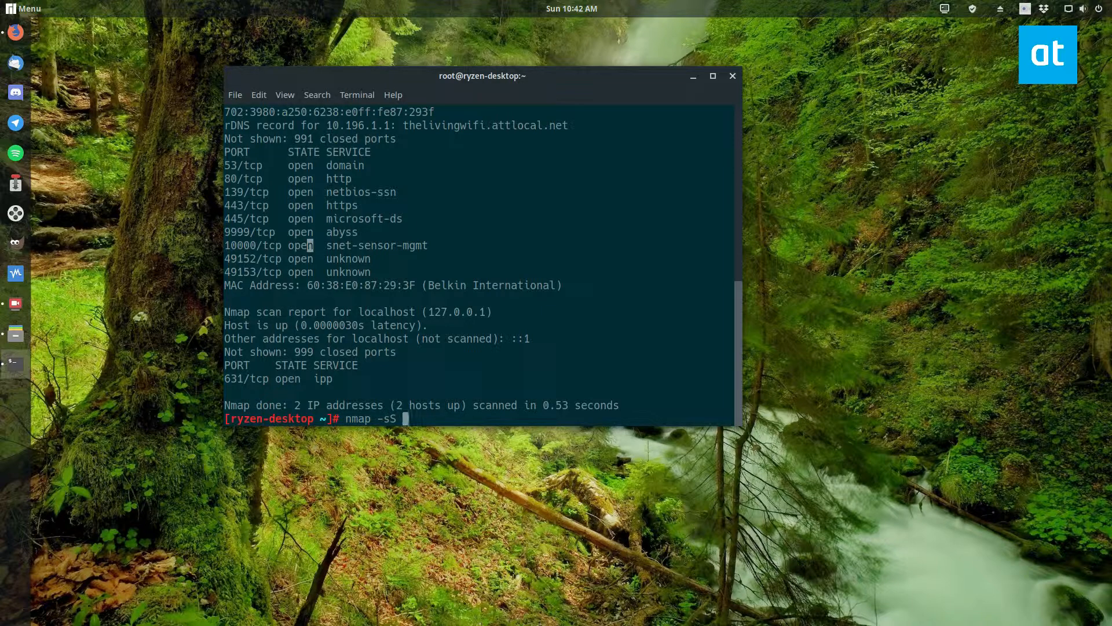
pyautogui.write('-')
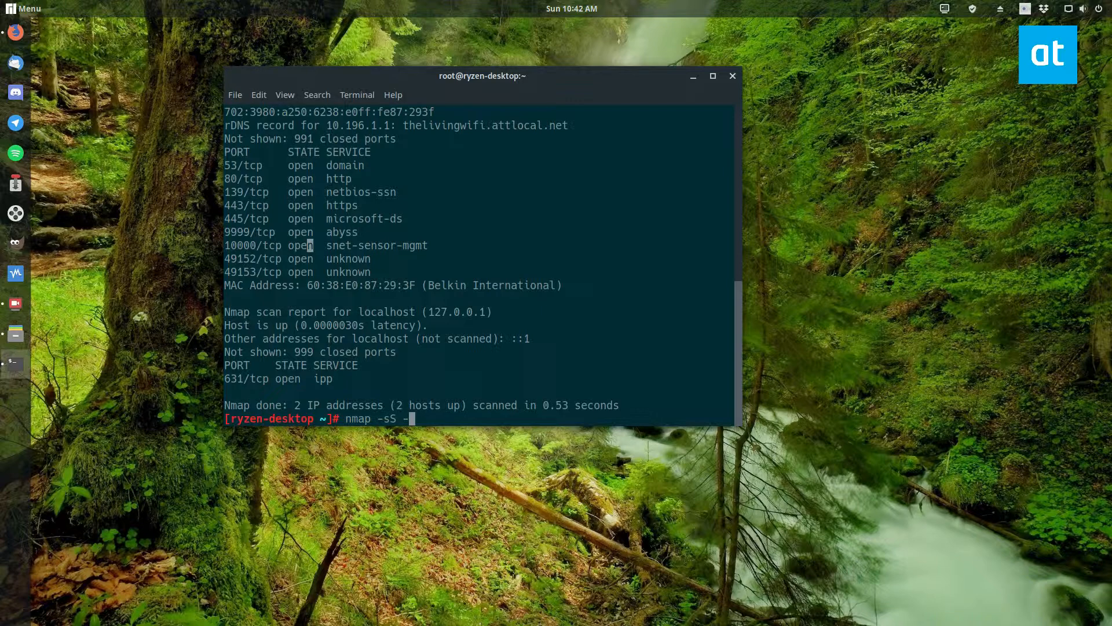
pyautogui.write('O')
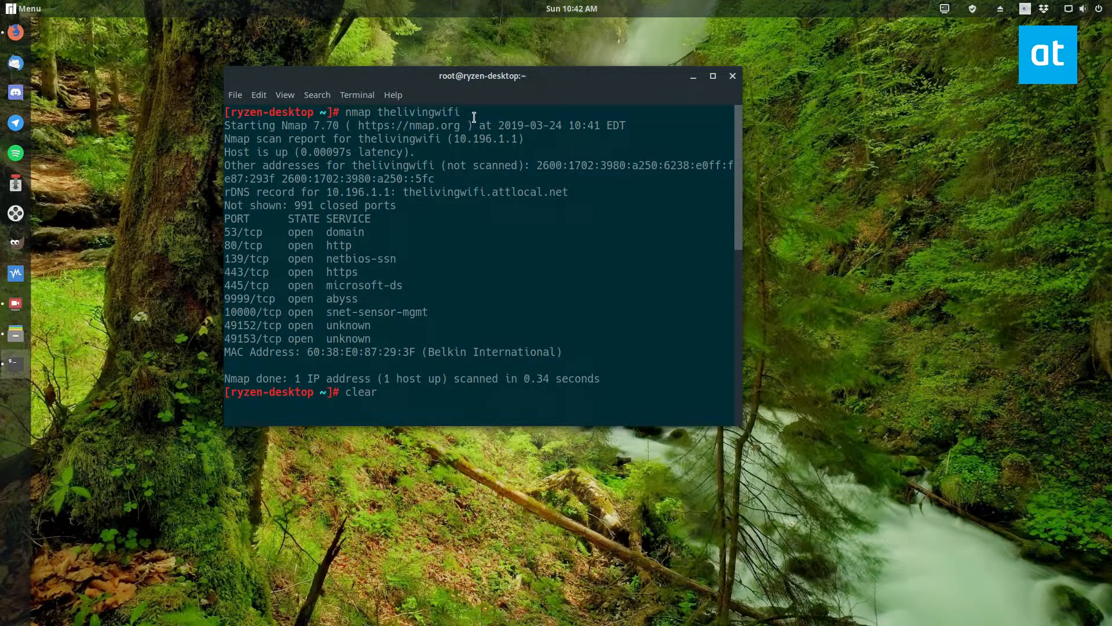
pyautogui.moveTo(372, 112)
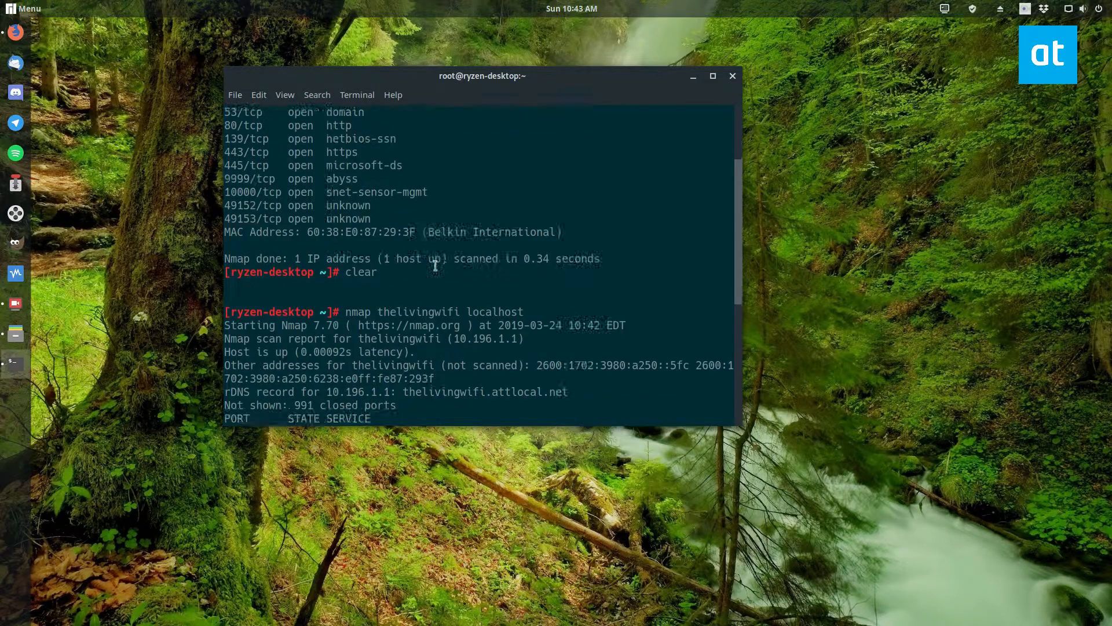
pyautogui.write('nmap -sS -O')
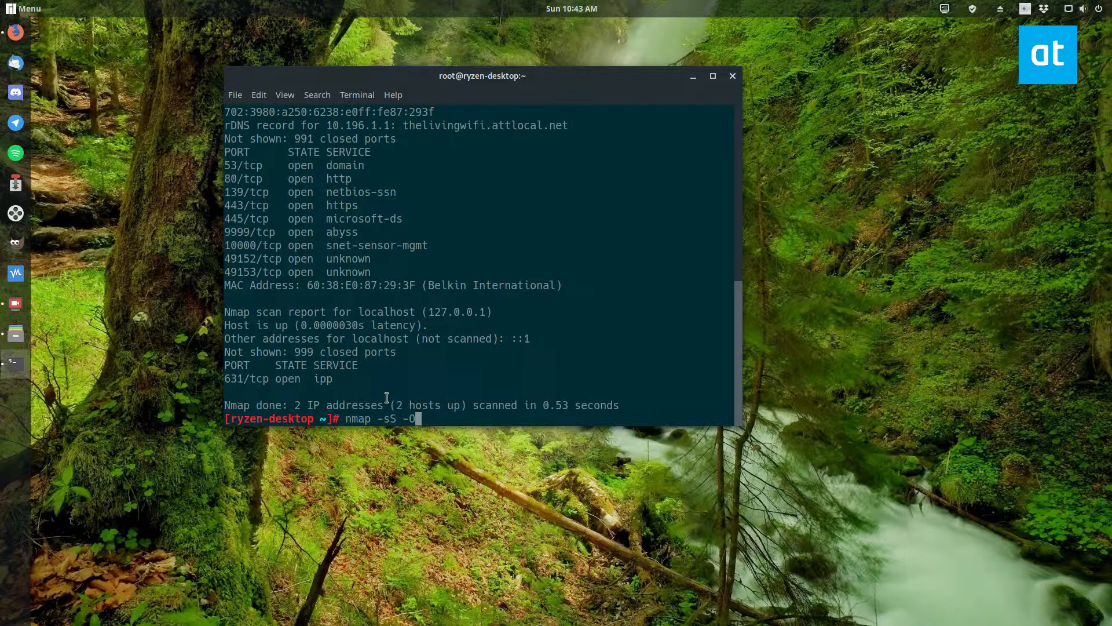
# Target the range 10.196.1.0-100 and add the -vv verbose flag to the scan command
pyautogui.write('10')
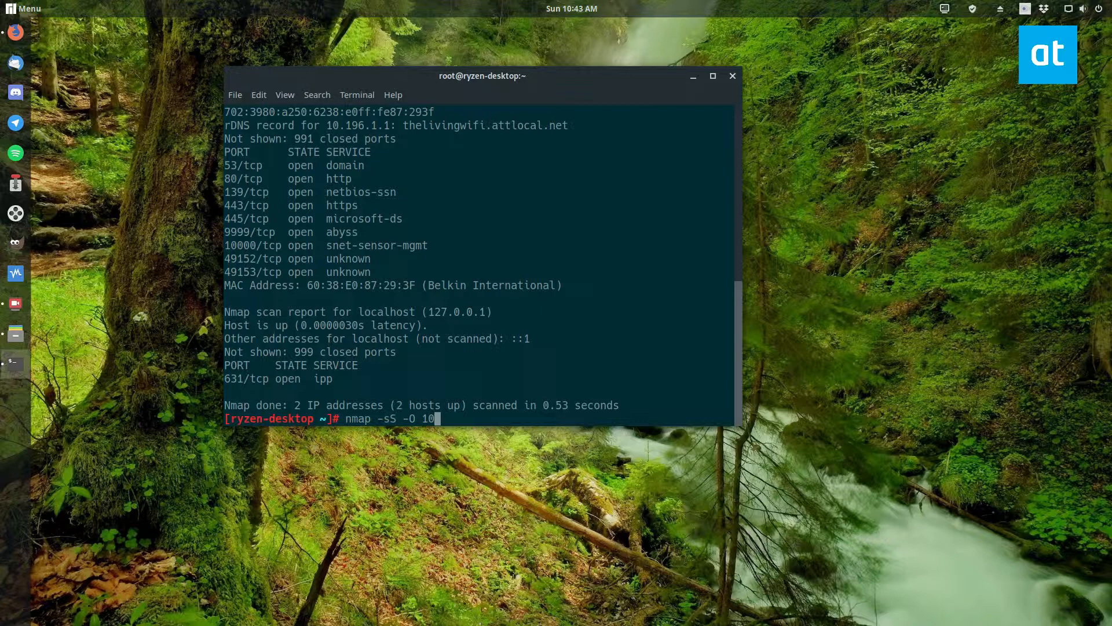
pyautogui.write('.196')
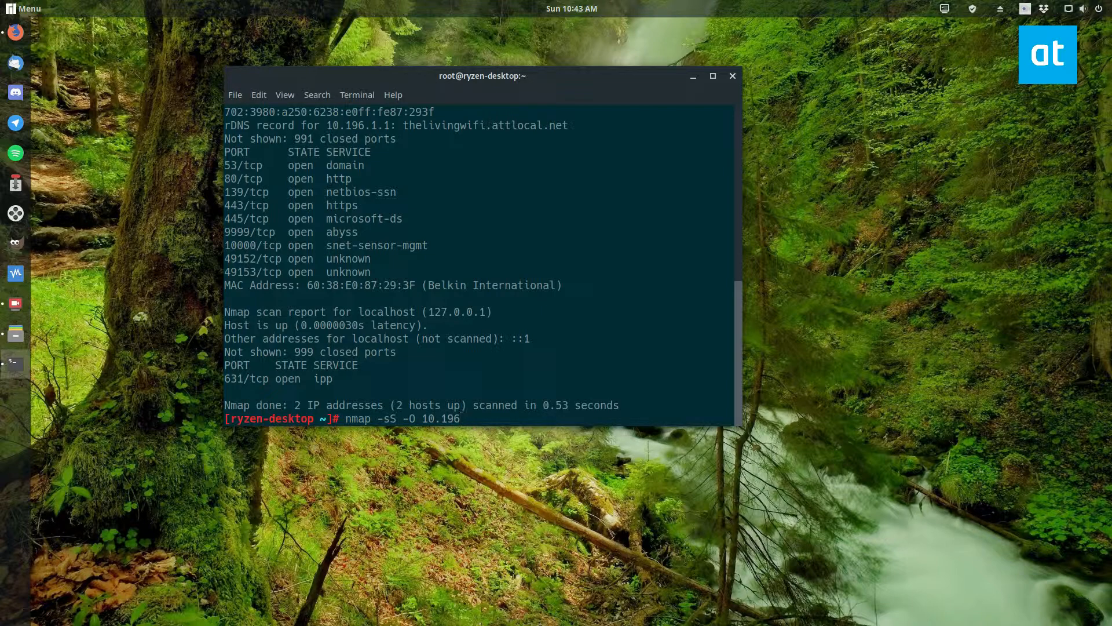
pyautogui.write('1.')
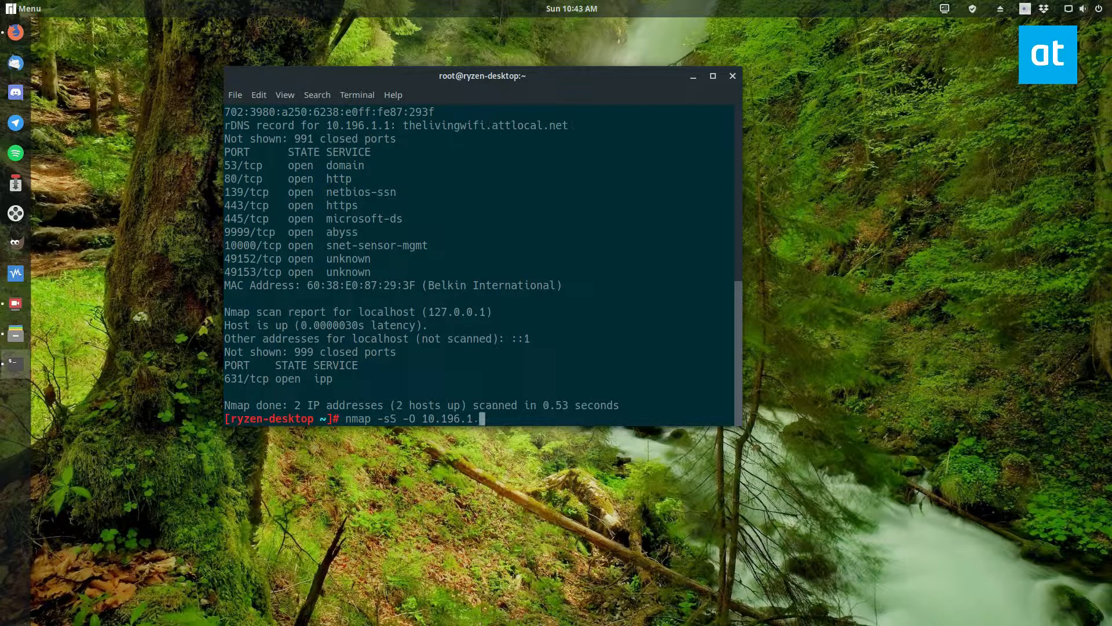
pyautogui.write('0-')
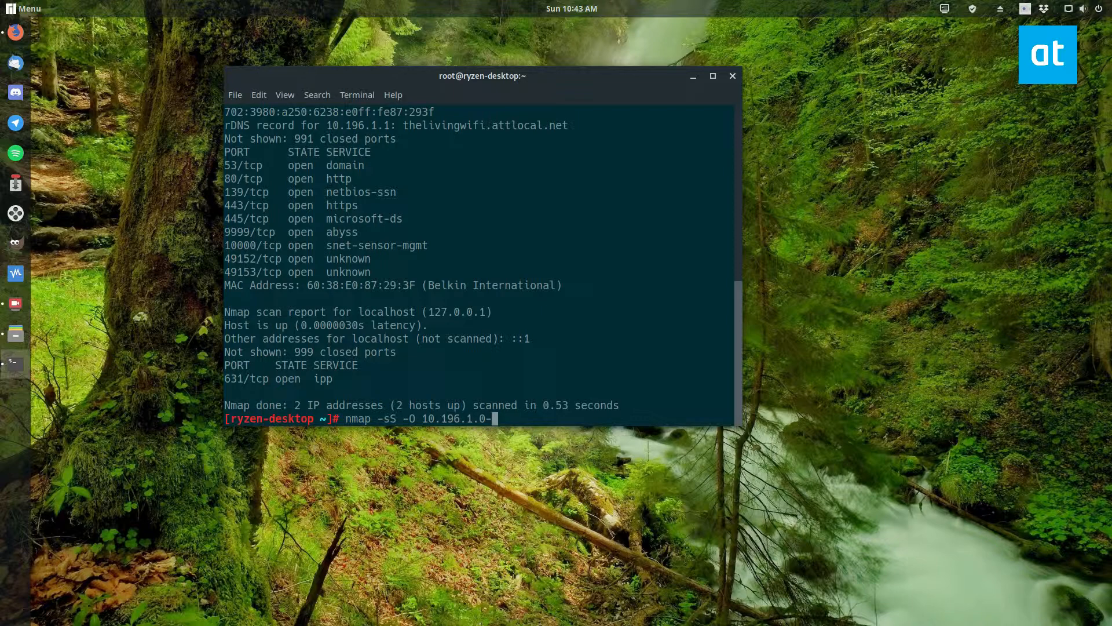
pyautogui.write('10')
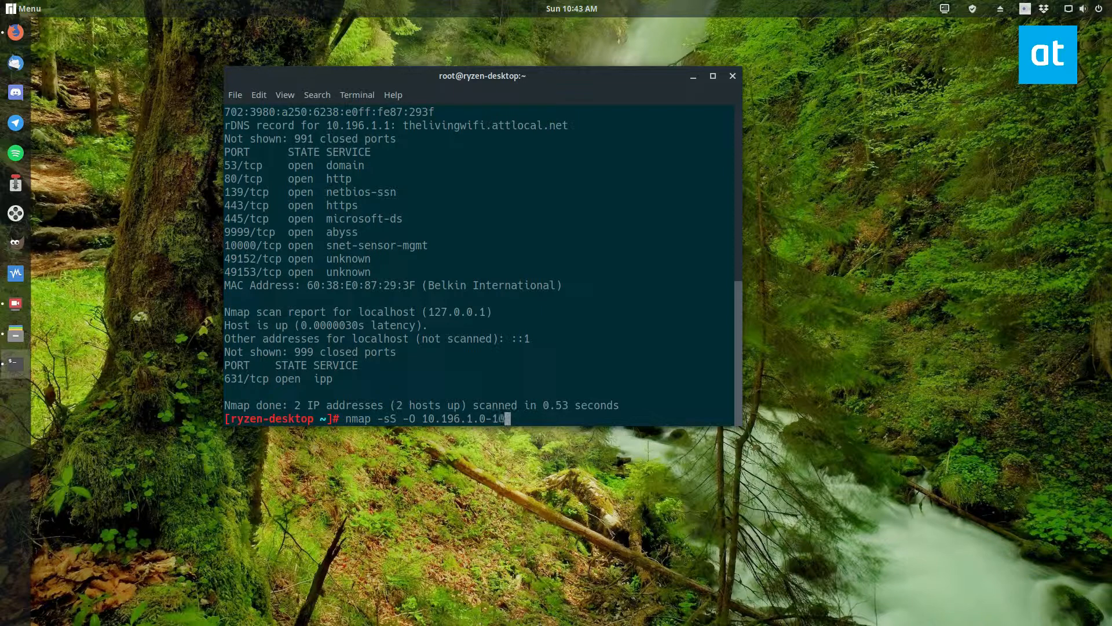
pyautogui.write('0')
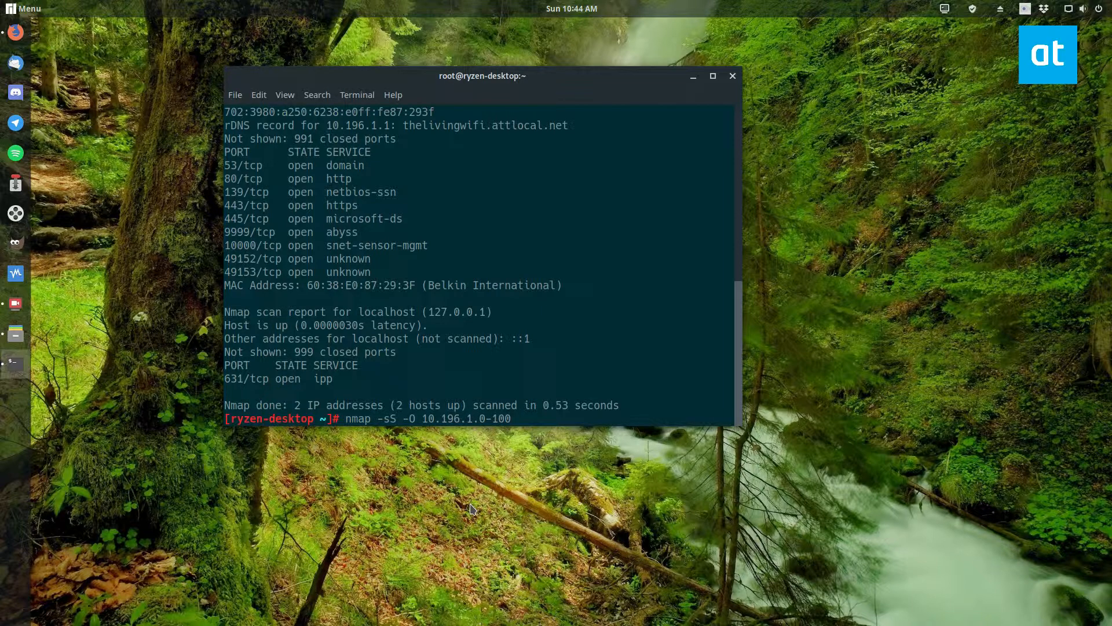
pyautogui.write('-vv')
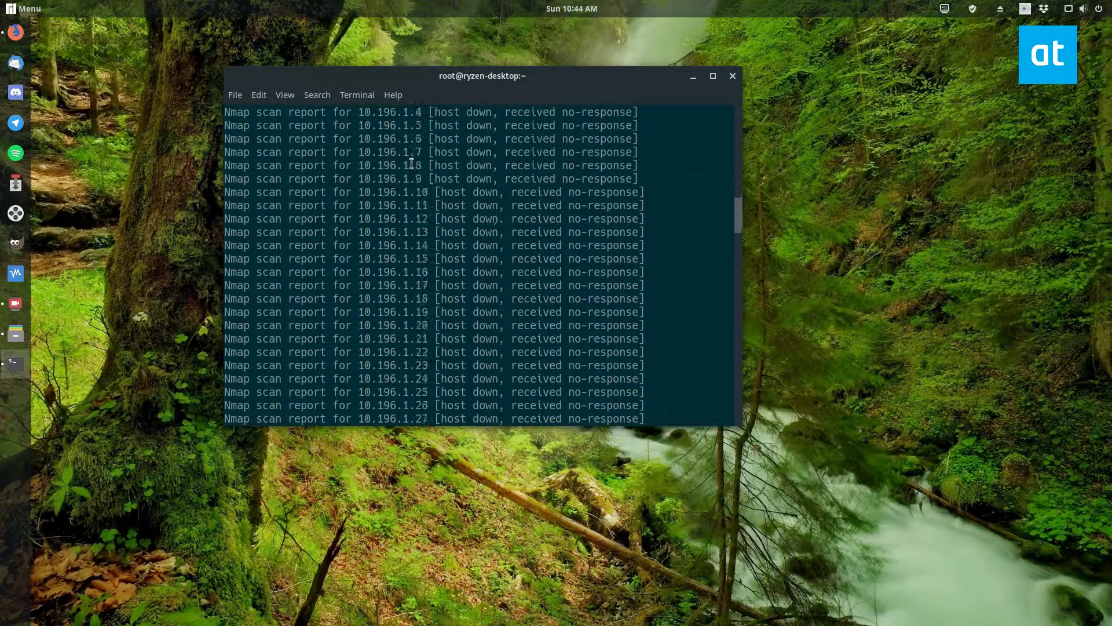
# Scroll through the verbose scan output showing one Linux 3.2-4.9 host up
pyautogui.scroll(-3)
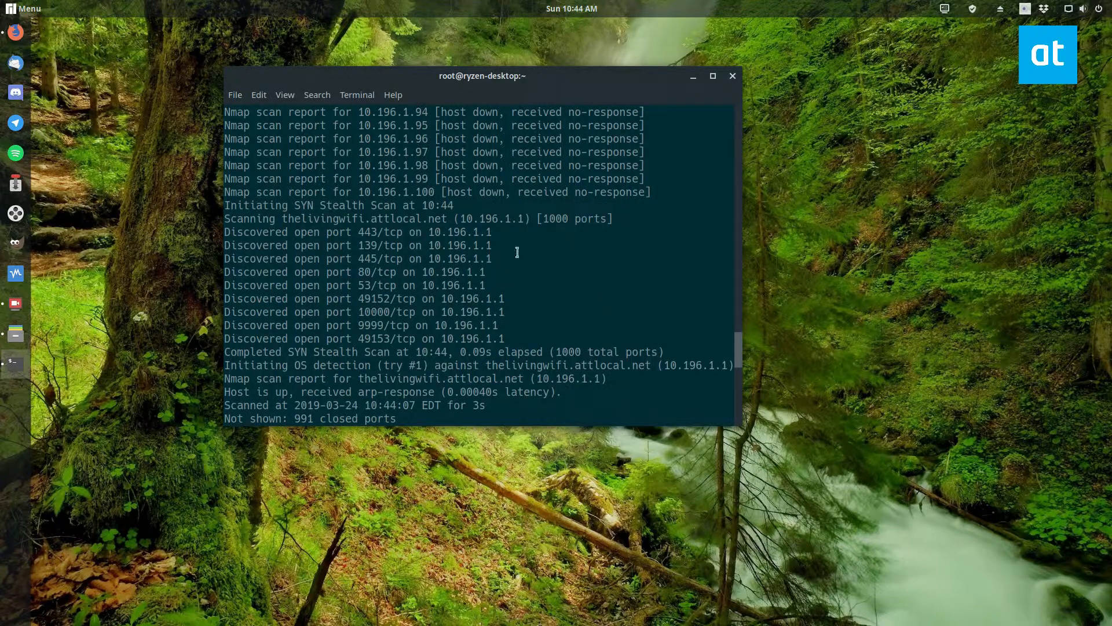
pyautogui.scroll(-3)
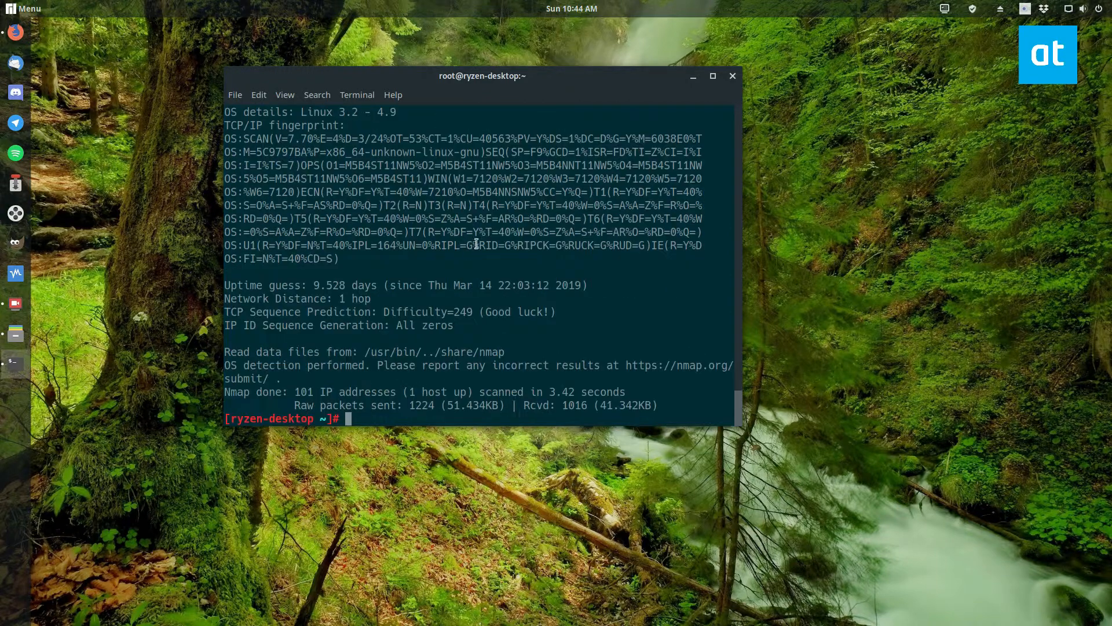
pyautogui.moveTo(755, 236)
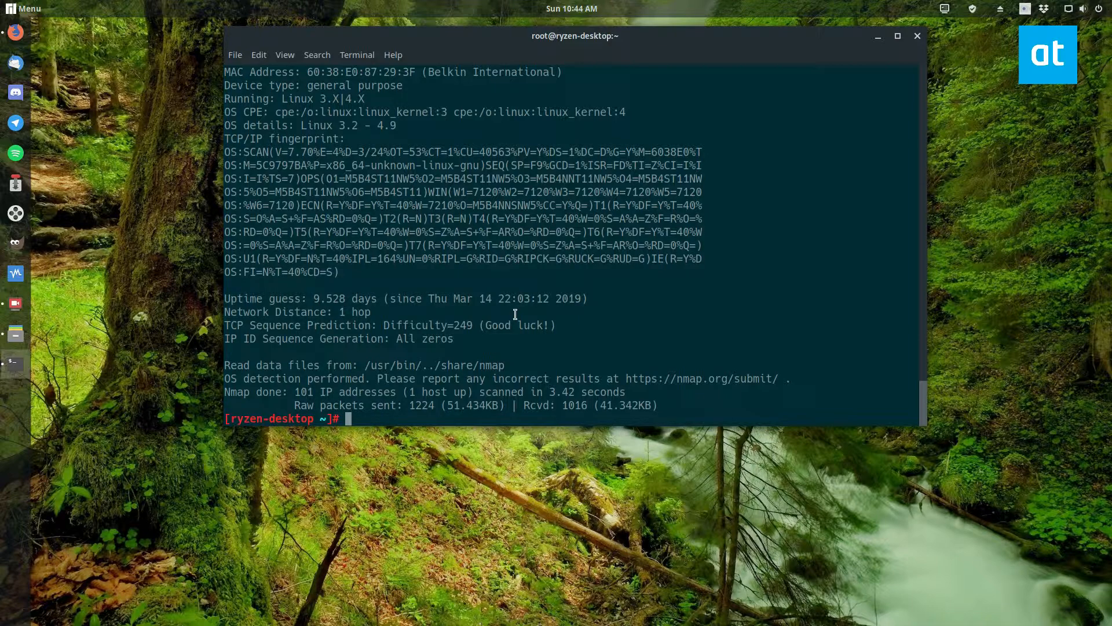
# Recall the last command and change its target to the 10.196.1.1/24 subnet
pyautogui.write('nmap -sS -O -vv 10.196.1.0-100')
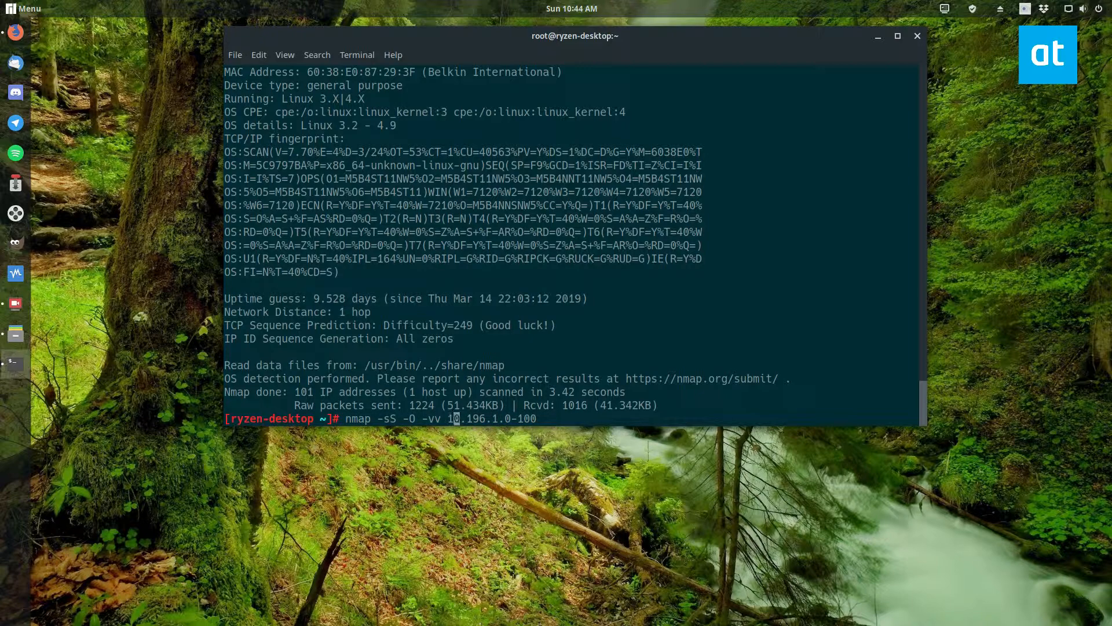
pyautogui.moveTo(537, 440)
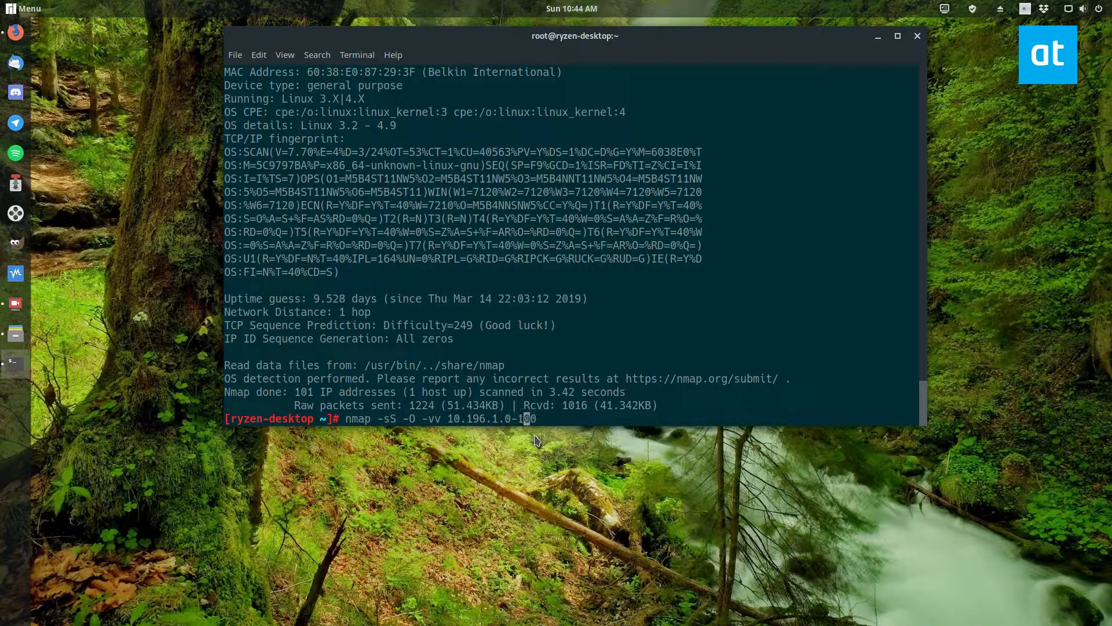
pyautogui.press('BackSpace')
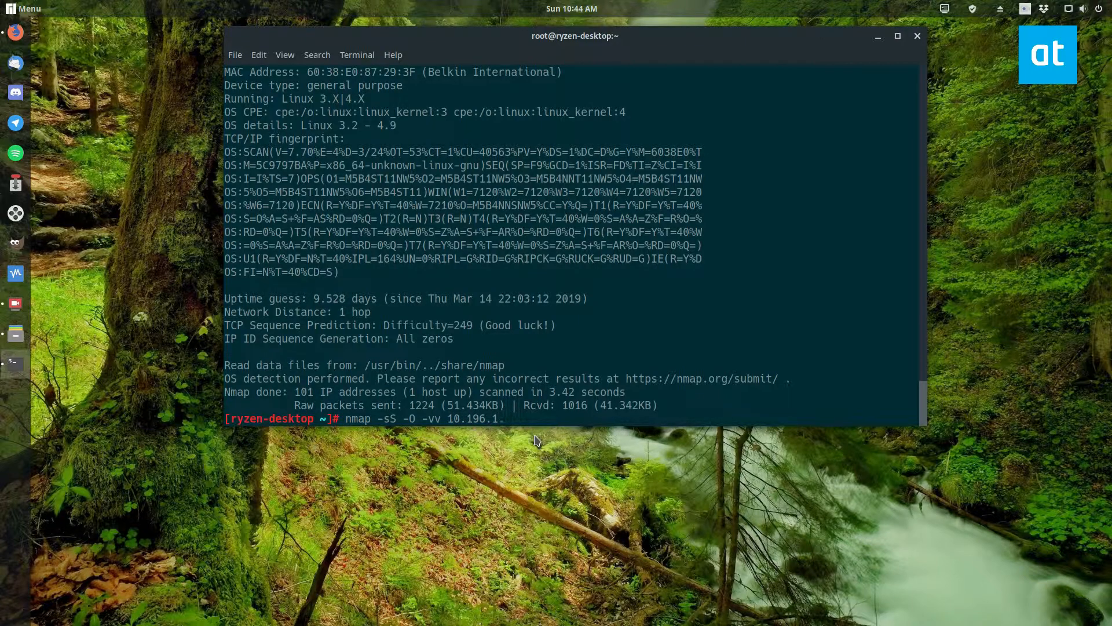
pyautogui.write('1')
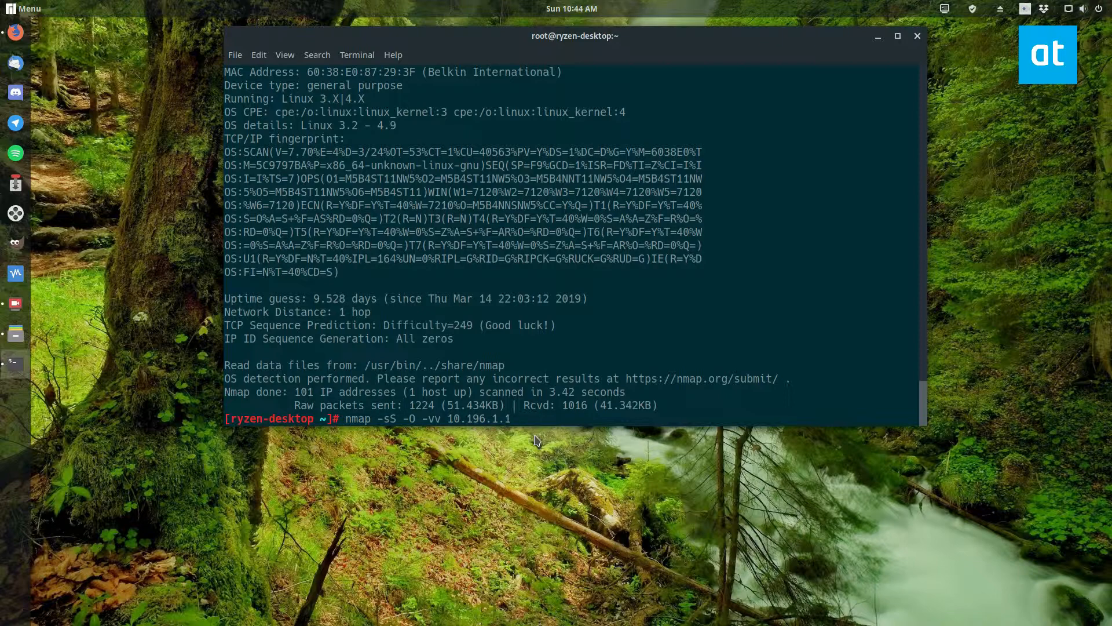
pyautogui.write('/24')
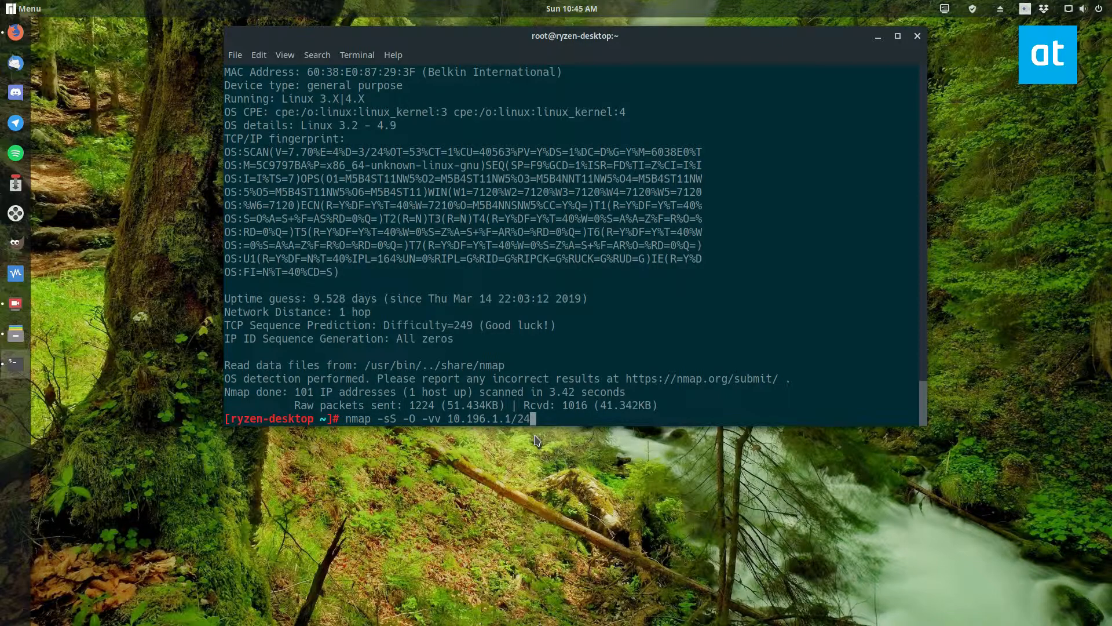